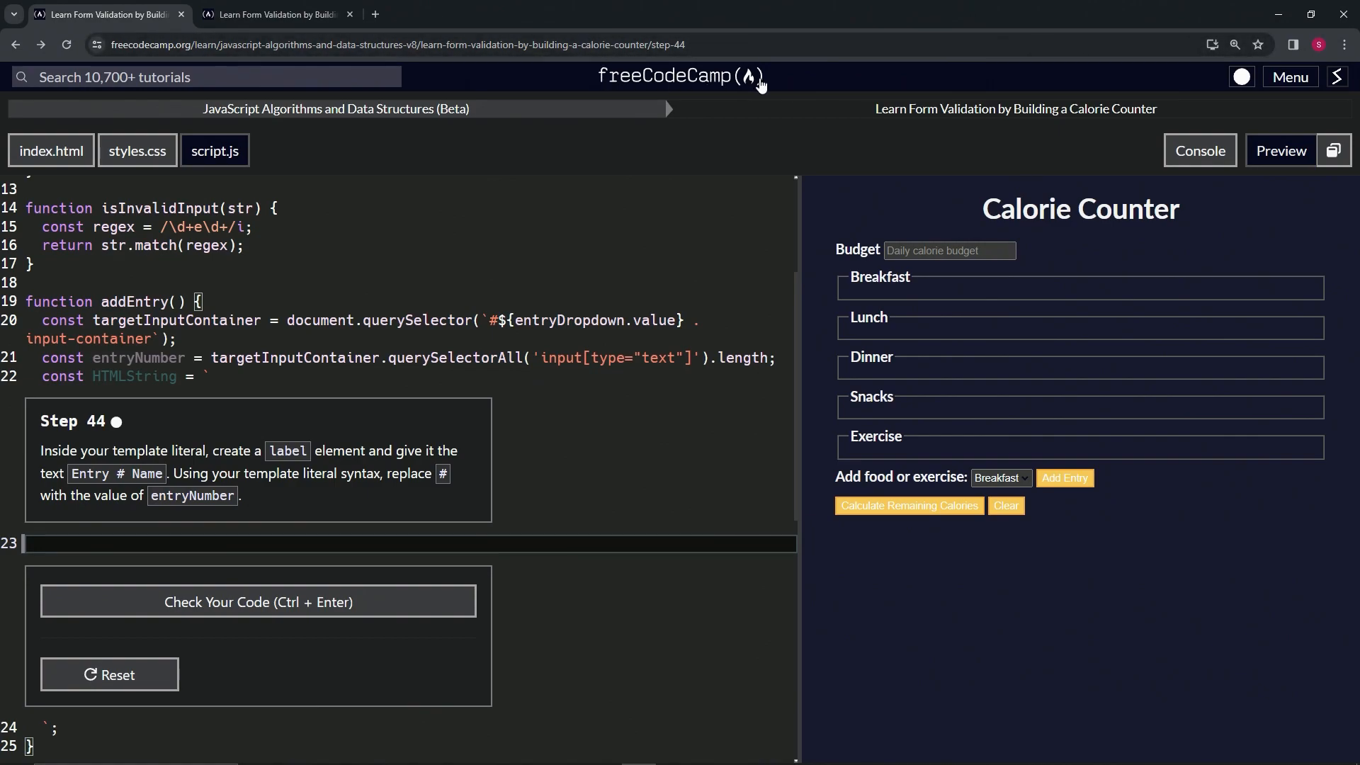
mouse_move(368, 115)
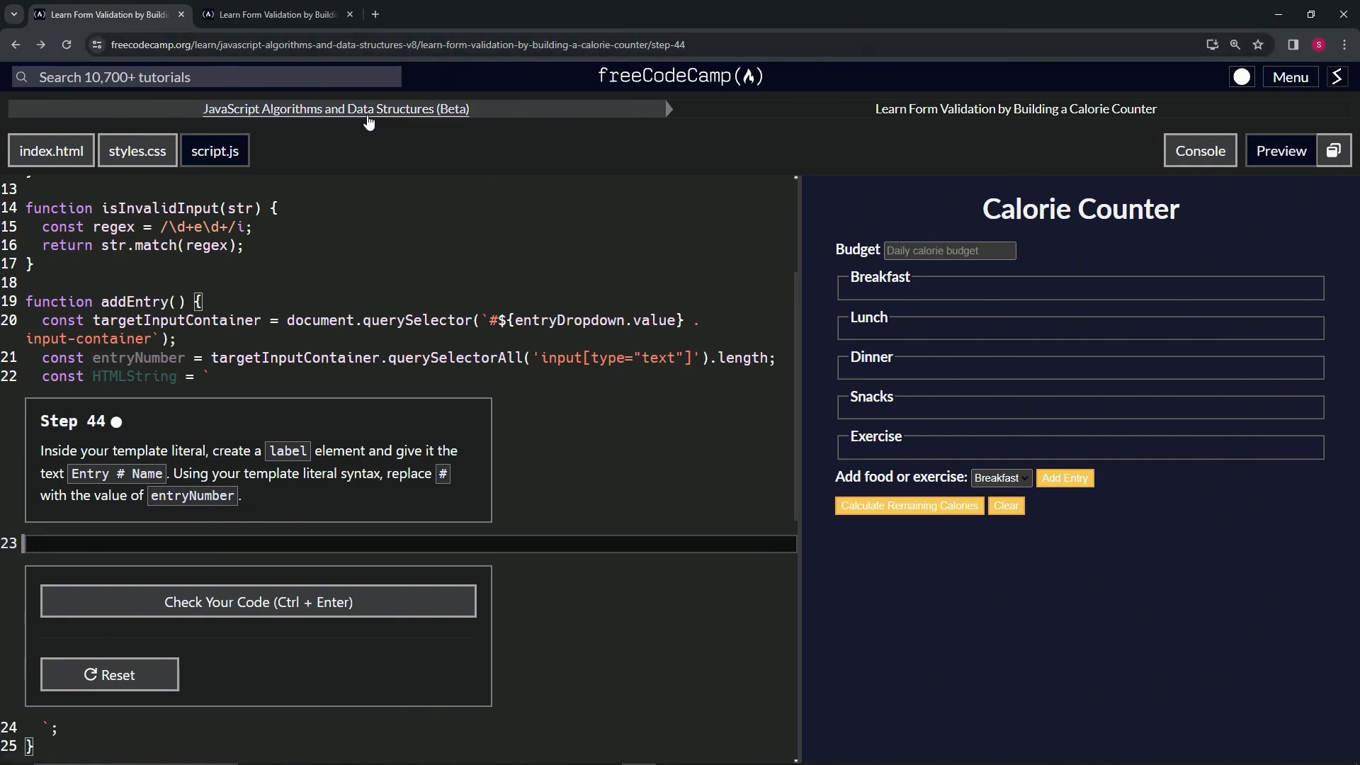
mouse_move(1002, 127)
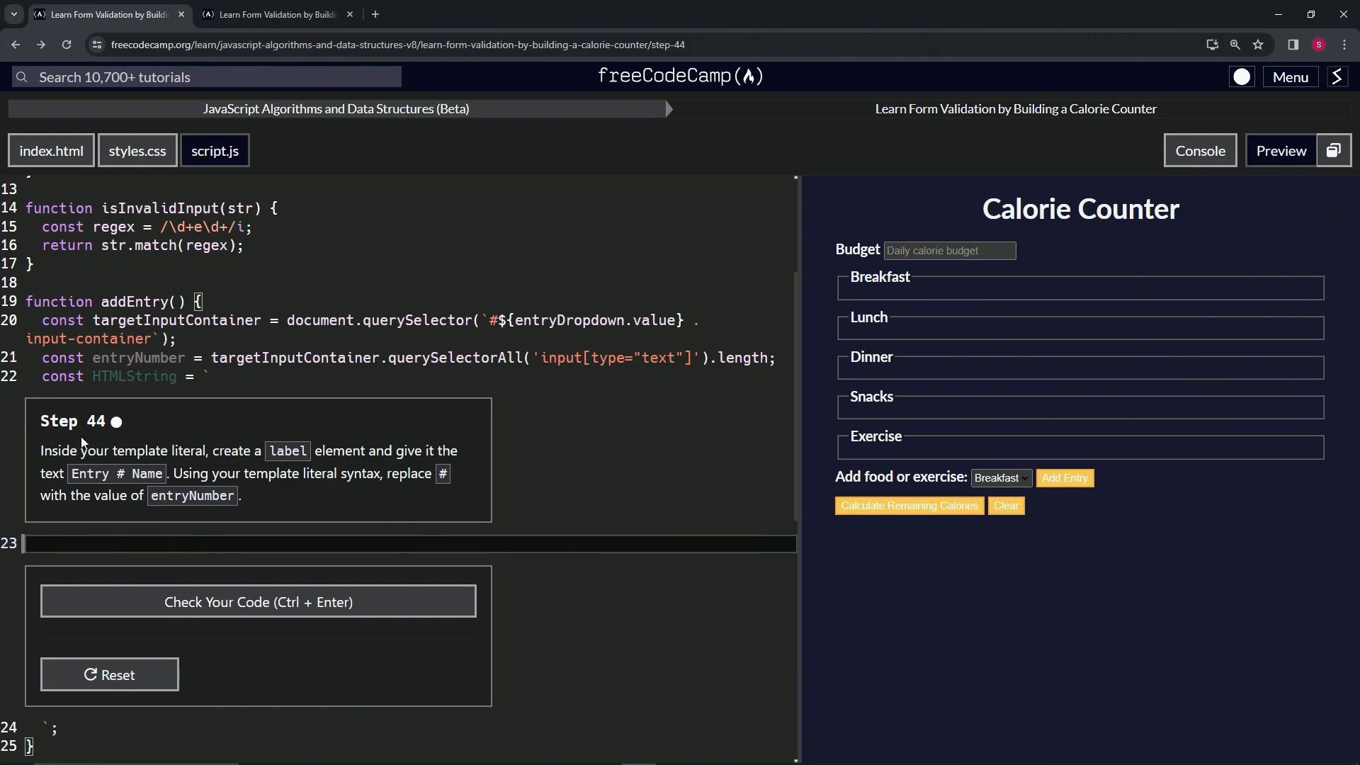
mouse_move(270, 455)
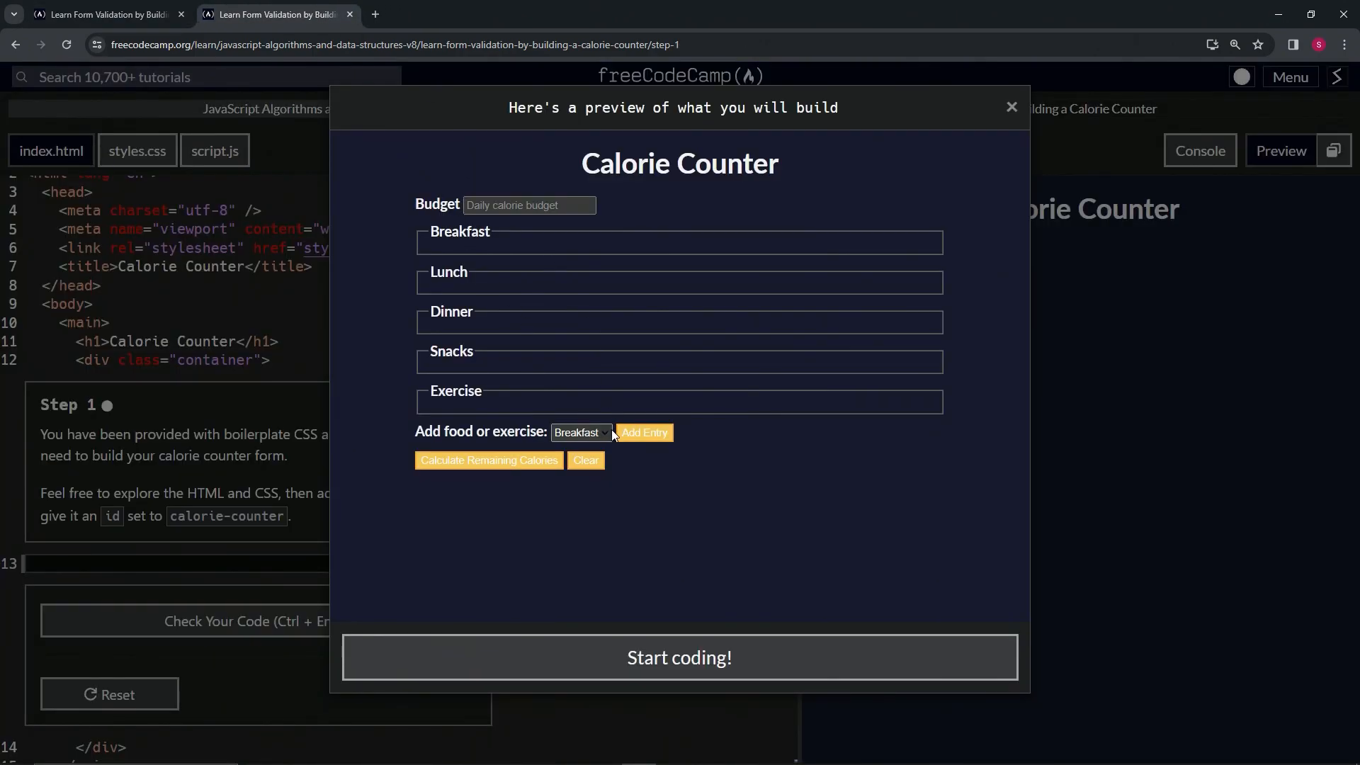
Add a Breakfast entry in the finished project preview, then return to the Step 44 lesson
click(644, 432)
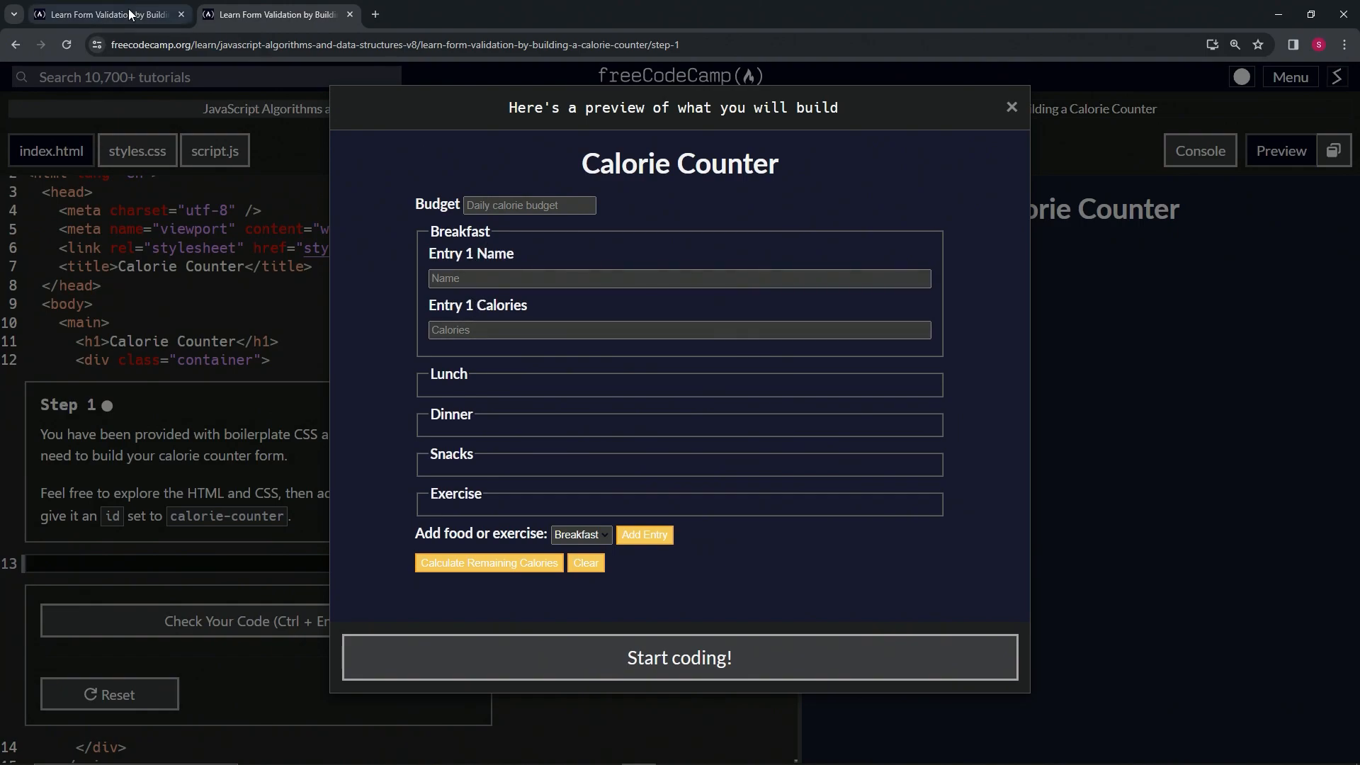
click(679, 656)
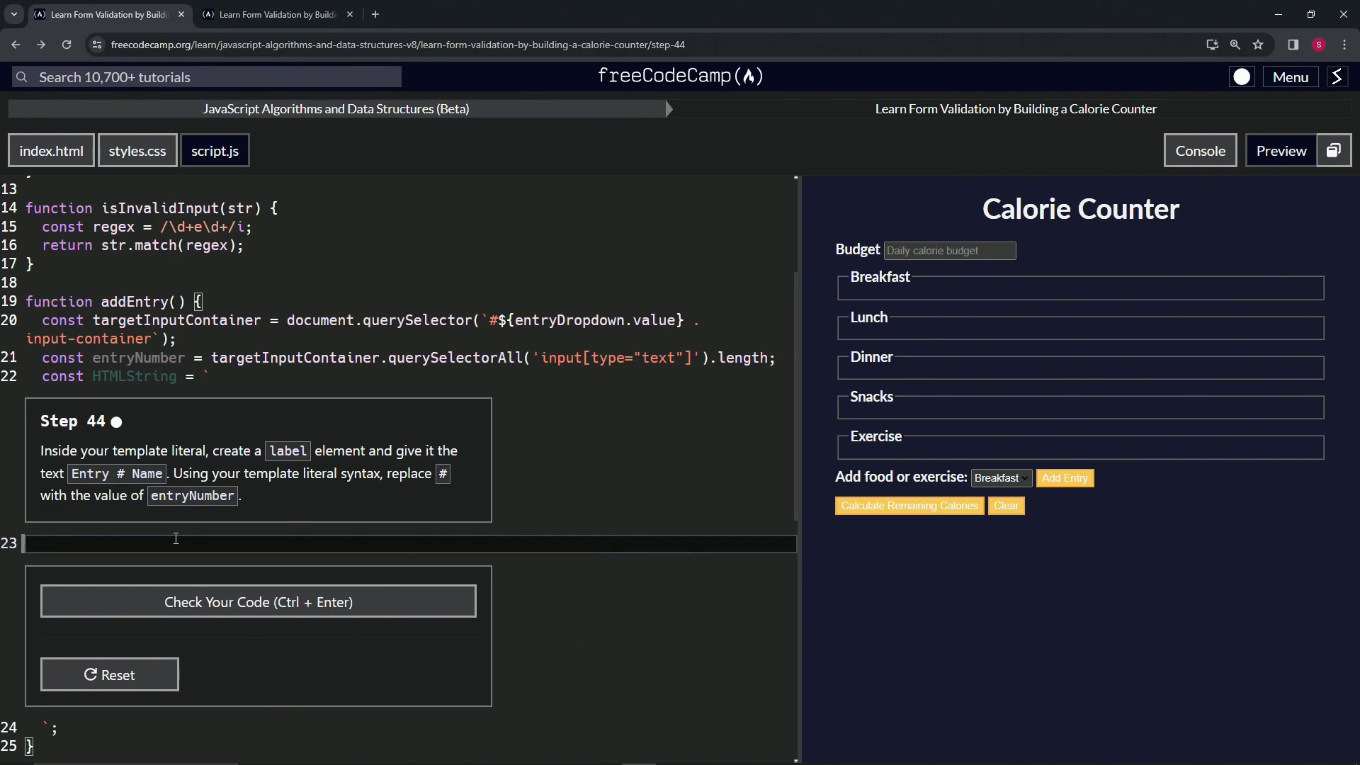
mouse_move(328, 476)
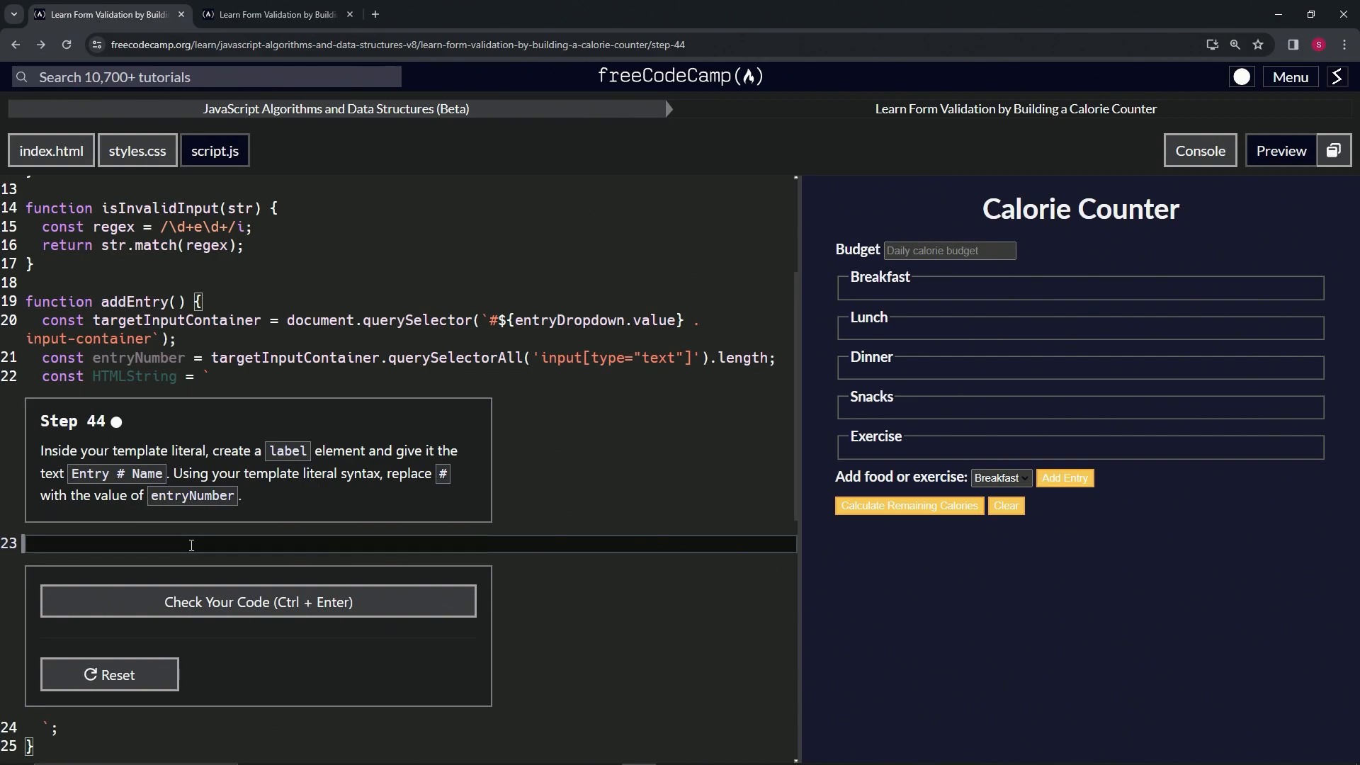
Write <label>Entry ${} Name</label> on line 23 and select entryNumber on line 21
text(<label)
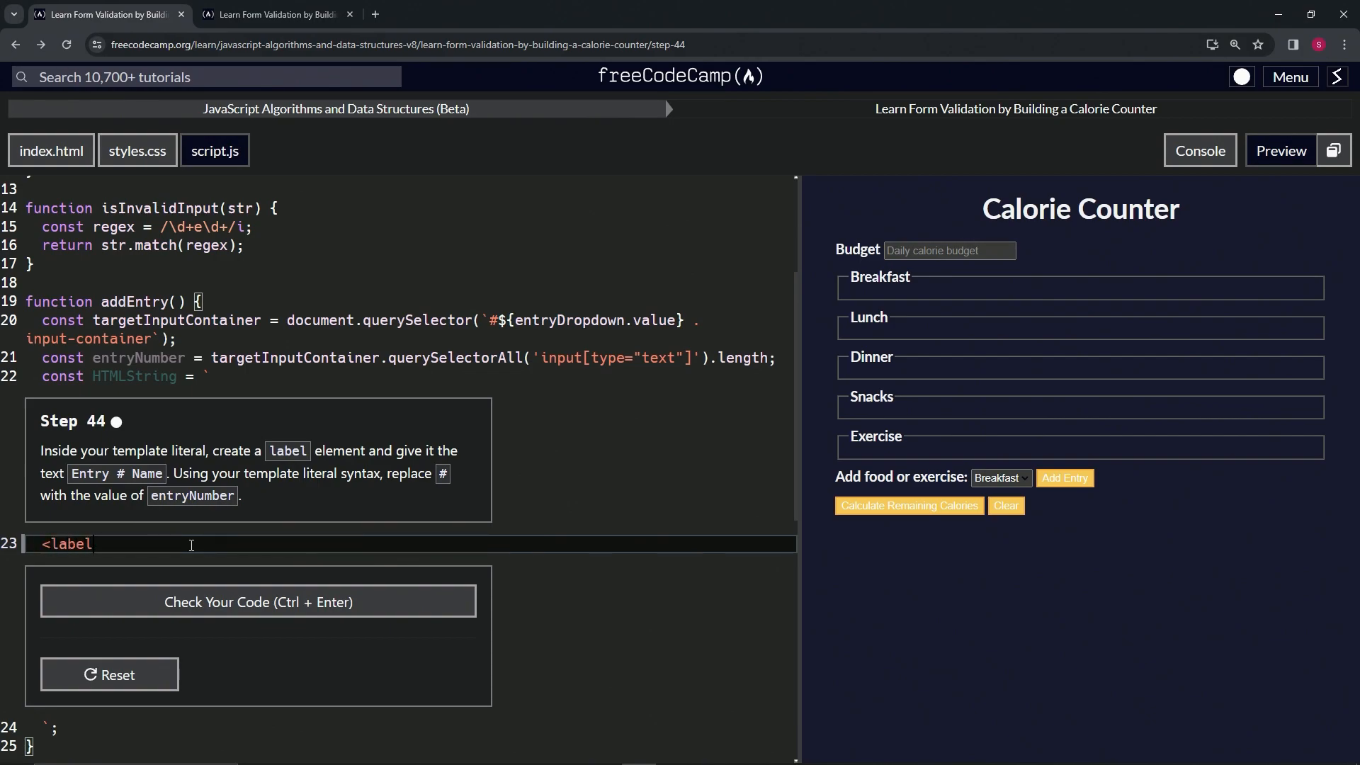
text(></l)
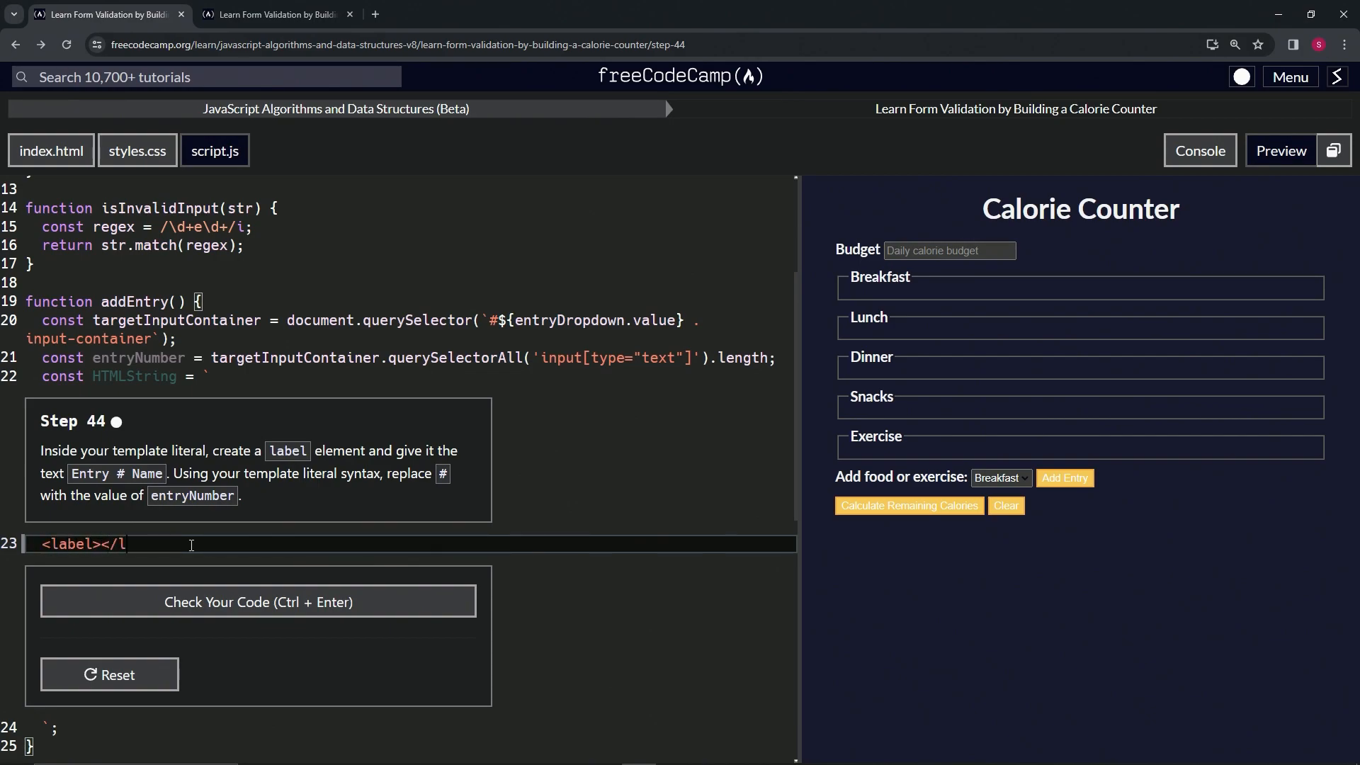
text(abel>)
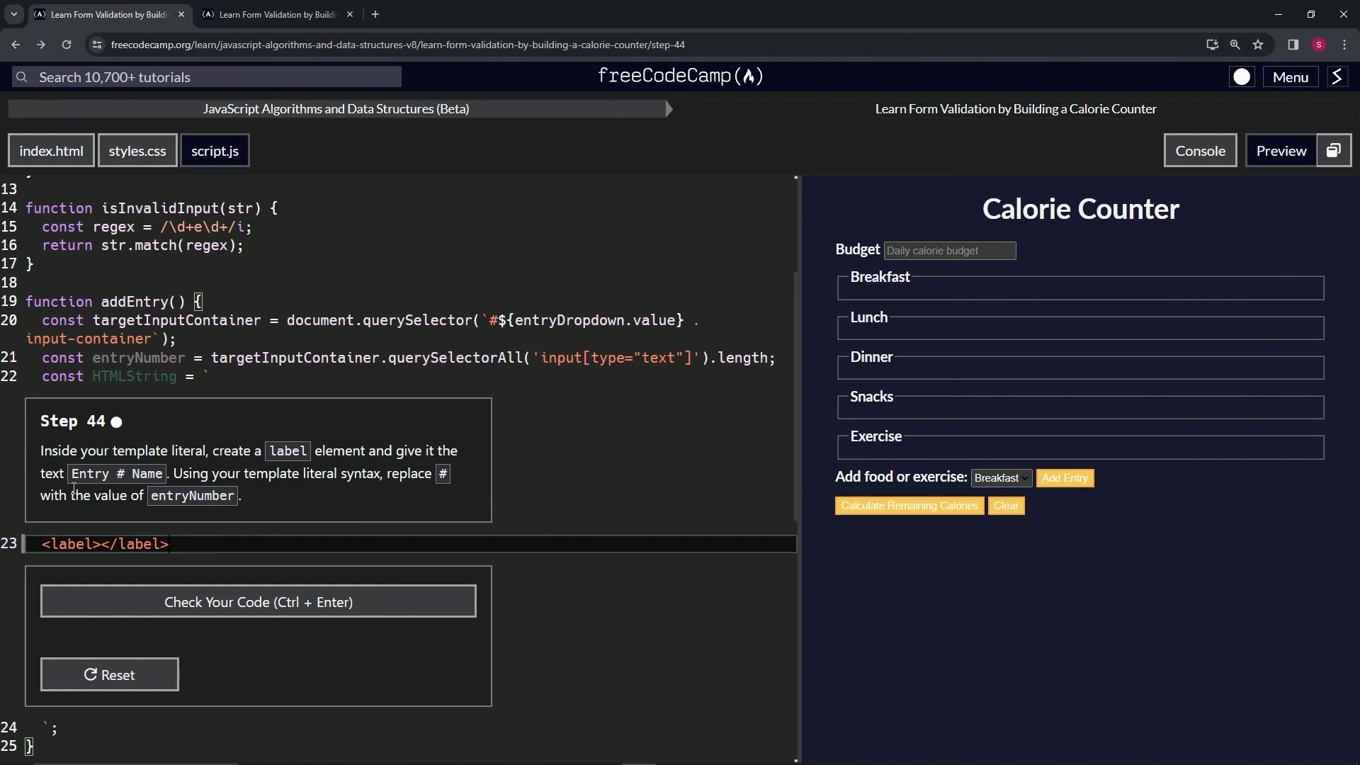
text(Entry)
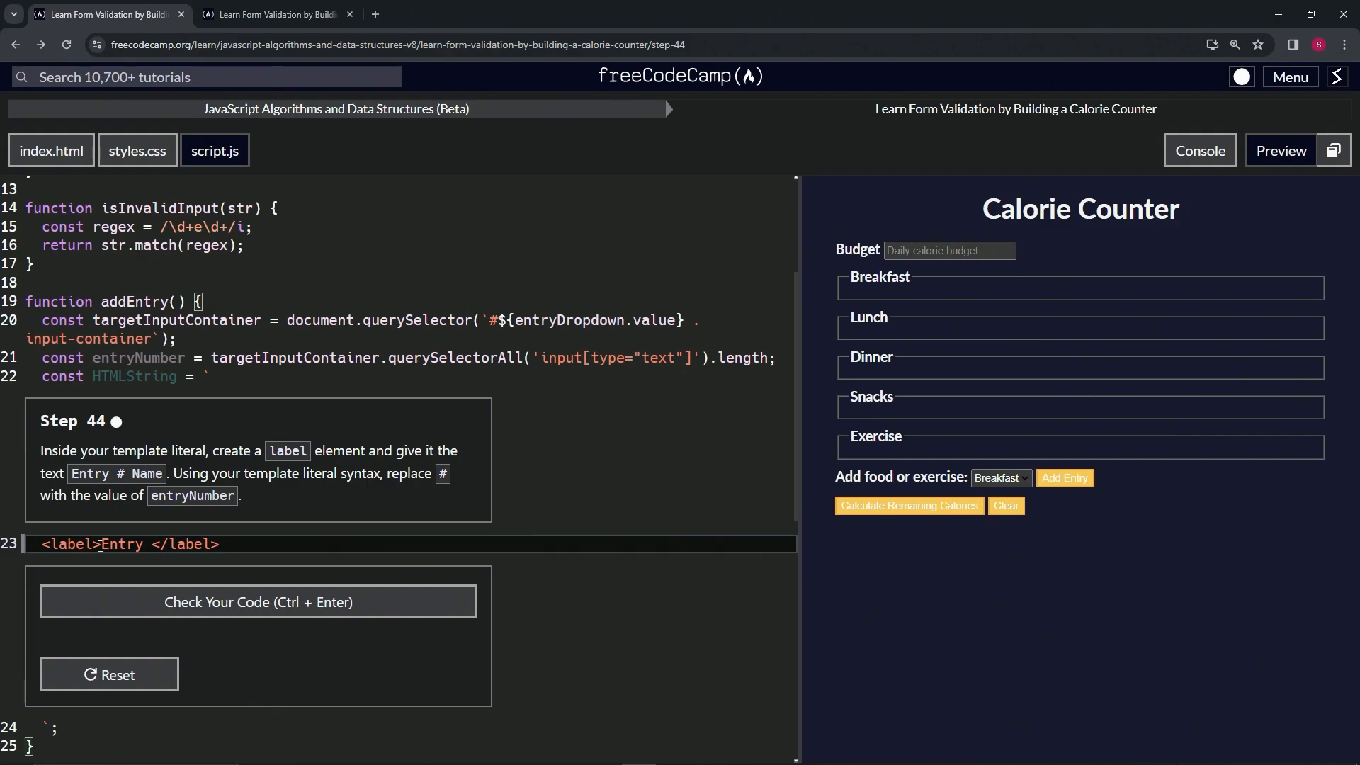
text($)
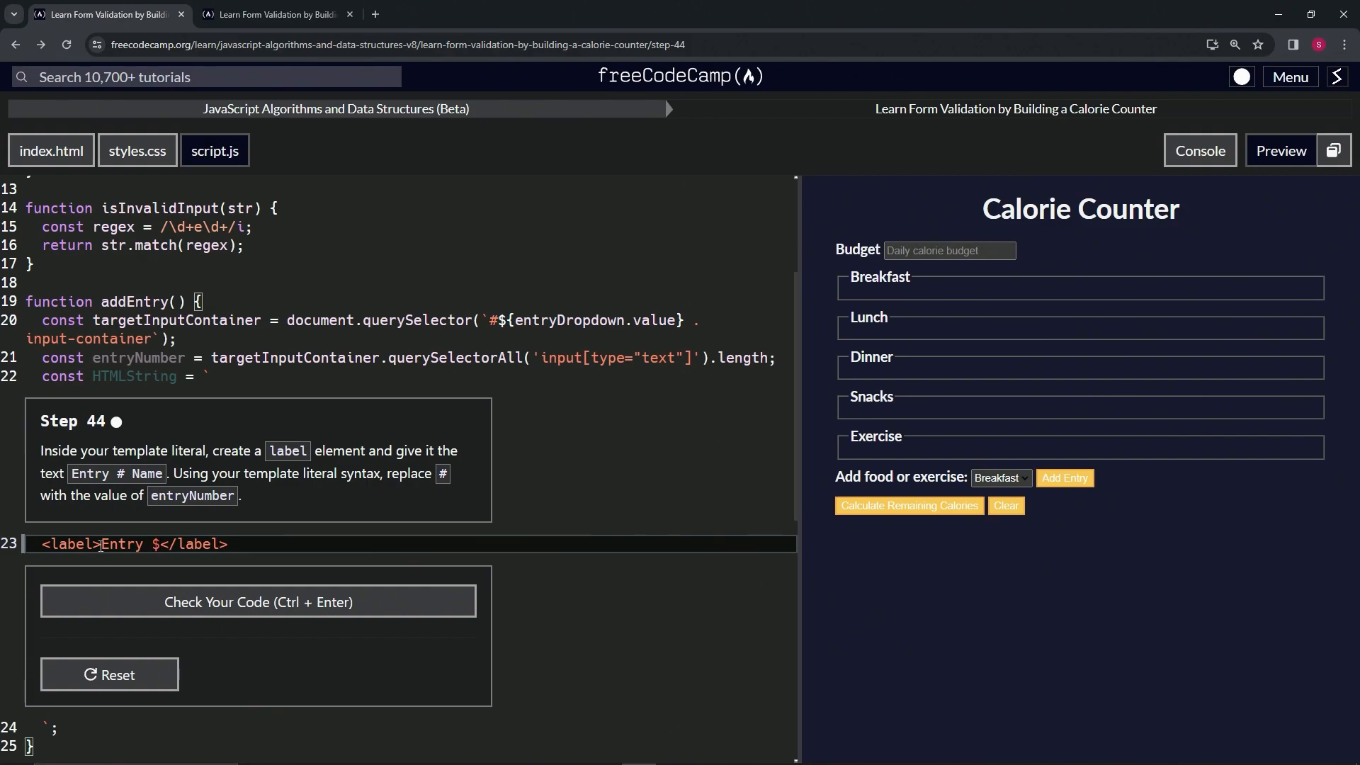
text({} N)
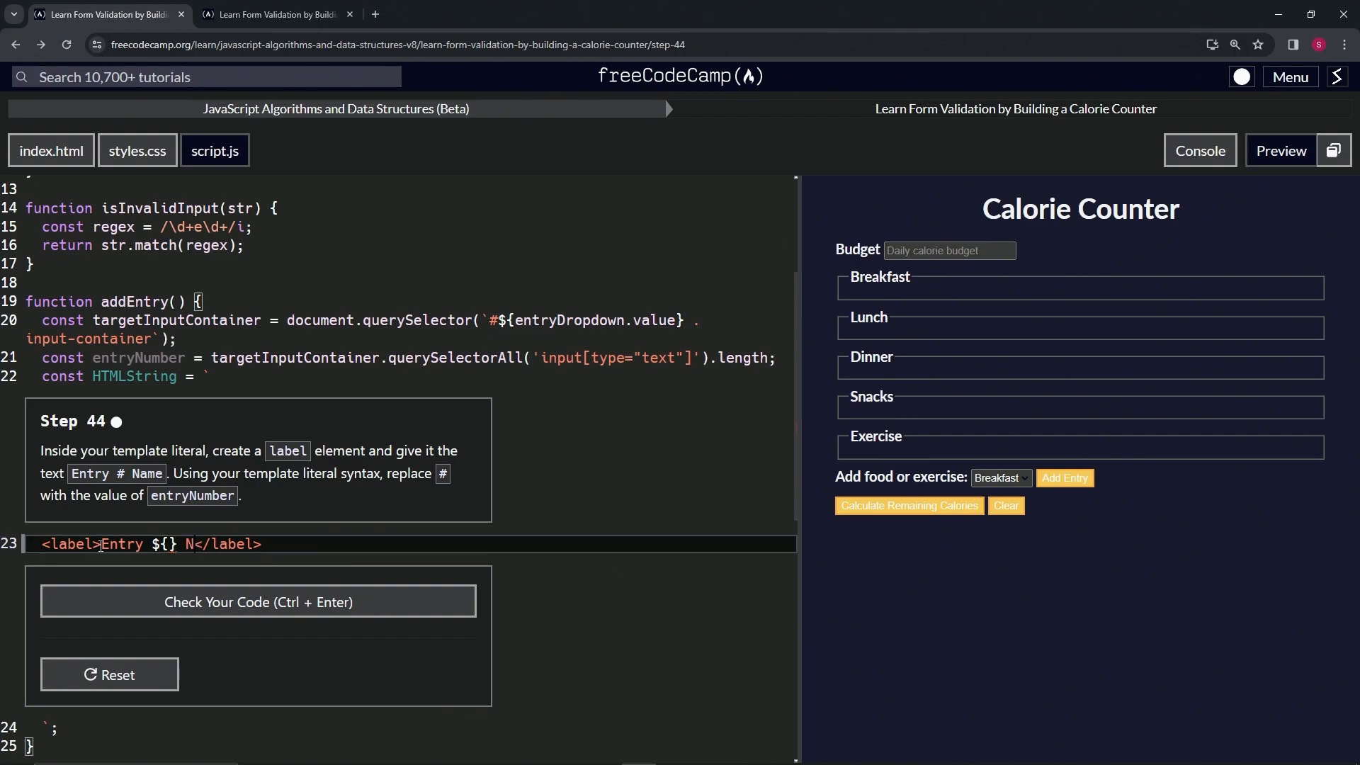
text(ame)
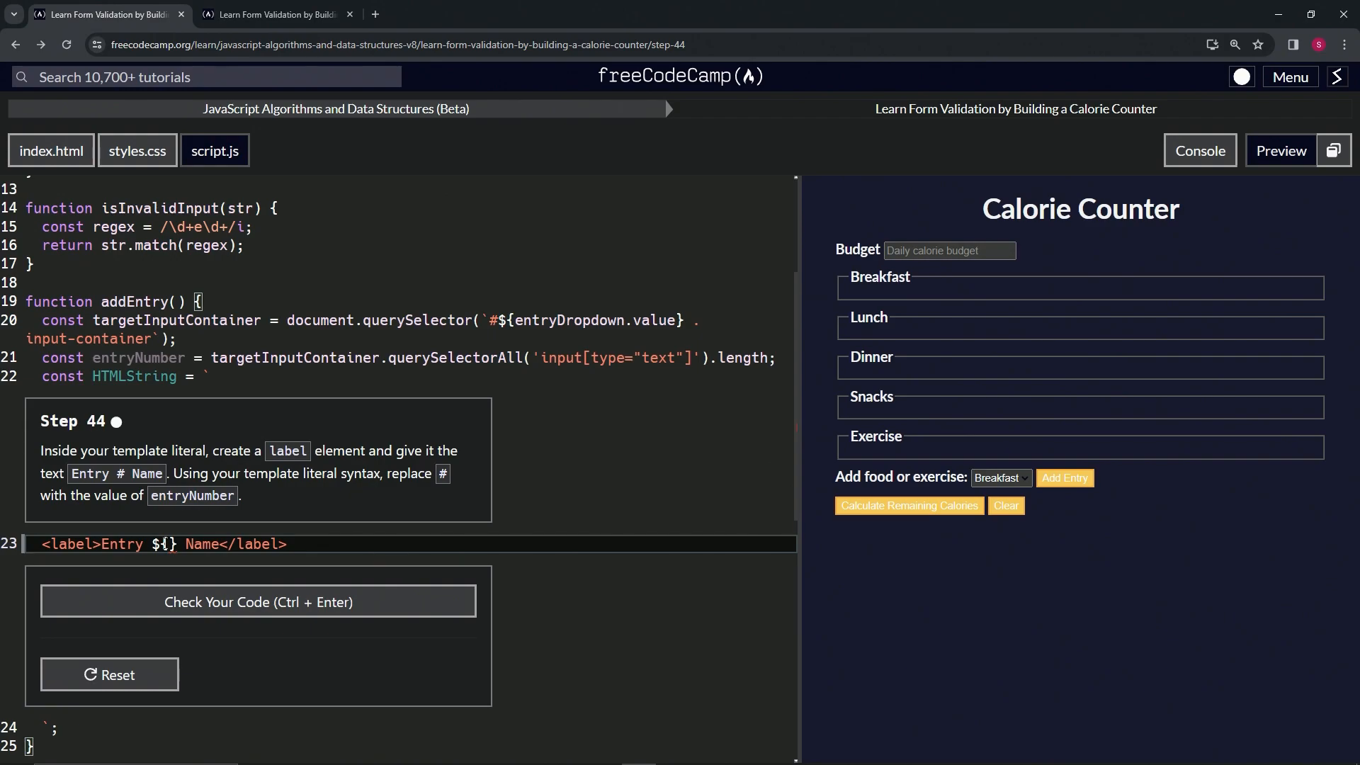
double_click(138, 357)
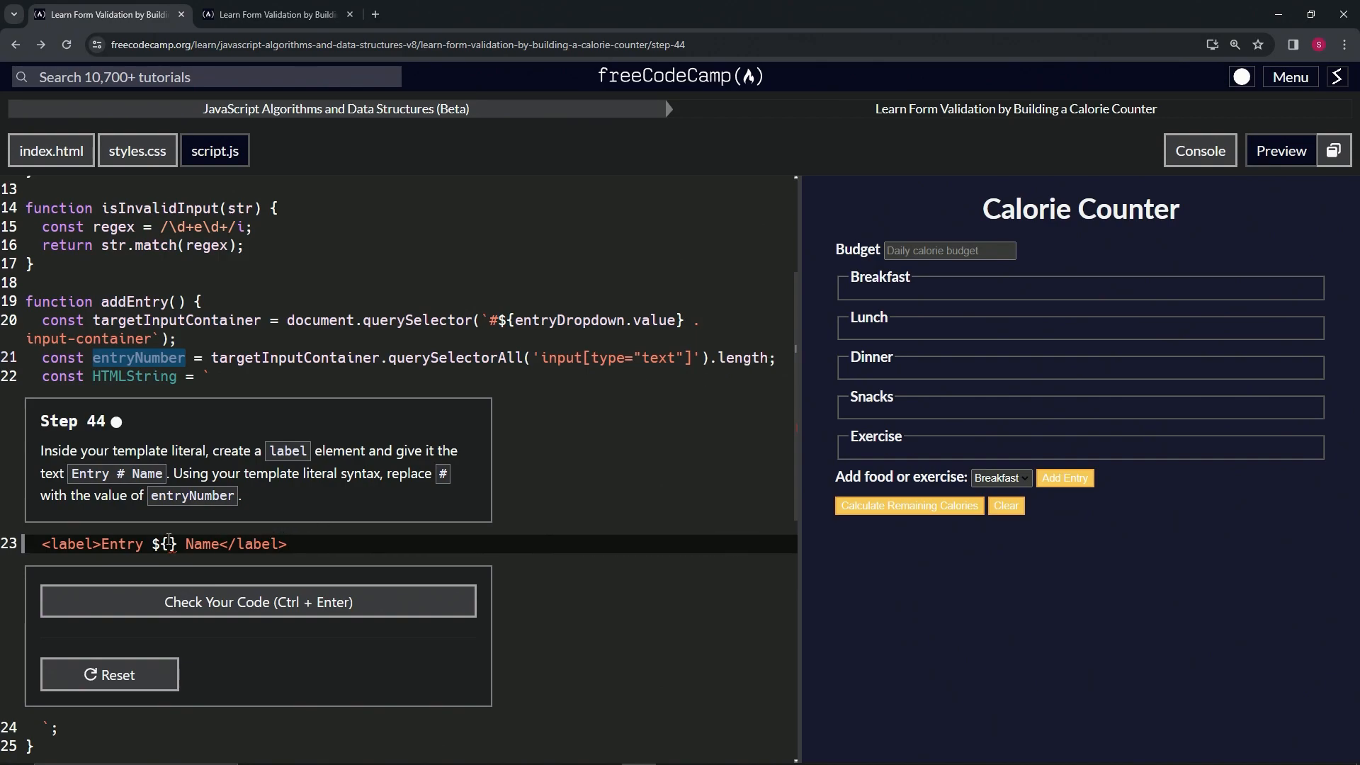
Fill the placeholder so line 23 reads <label>Entry ${entryNumber} Name</label>
text(entryNumber)
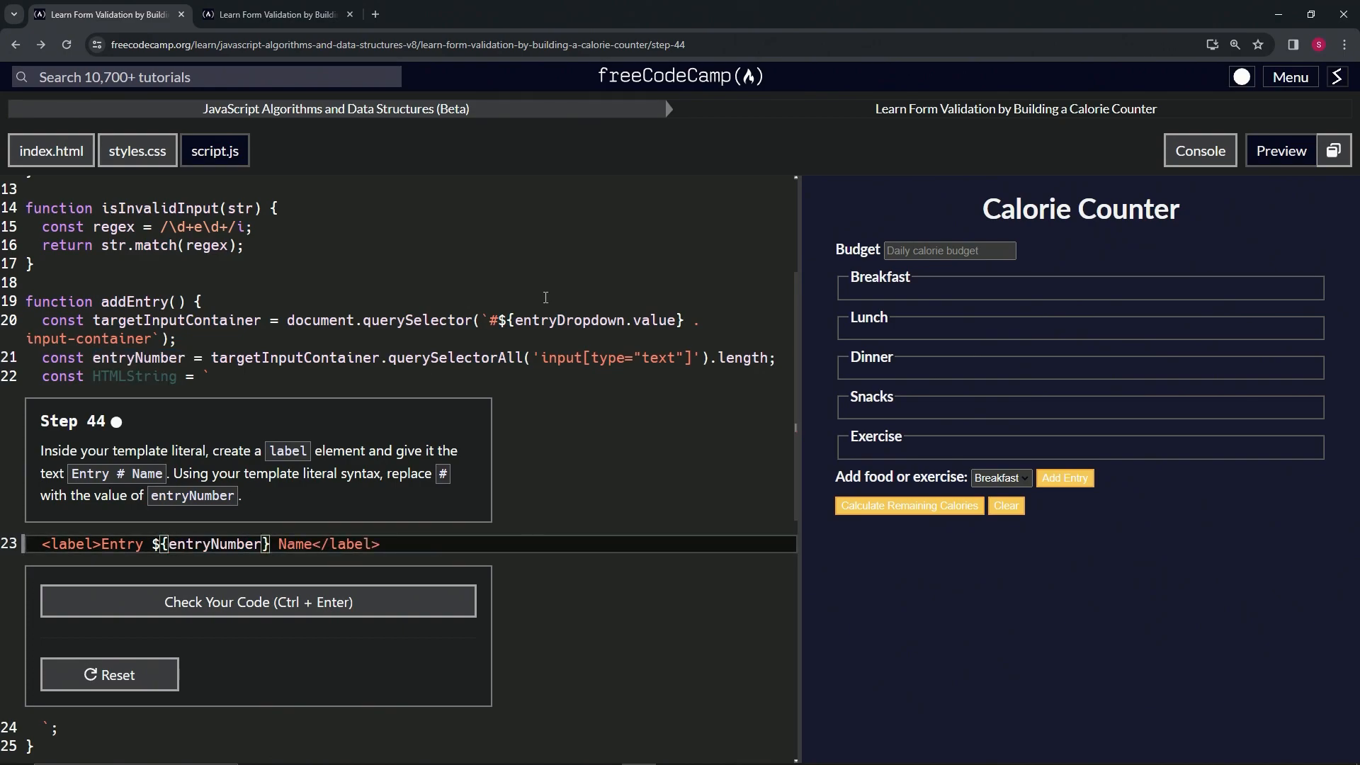
click(273, 14)
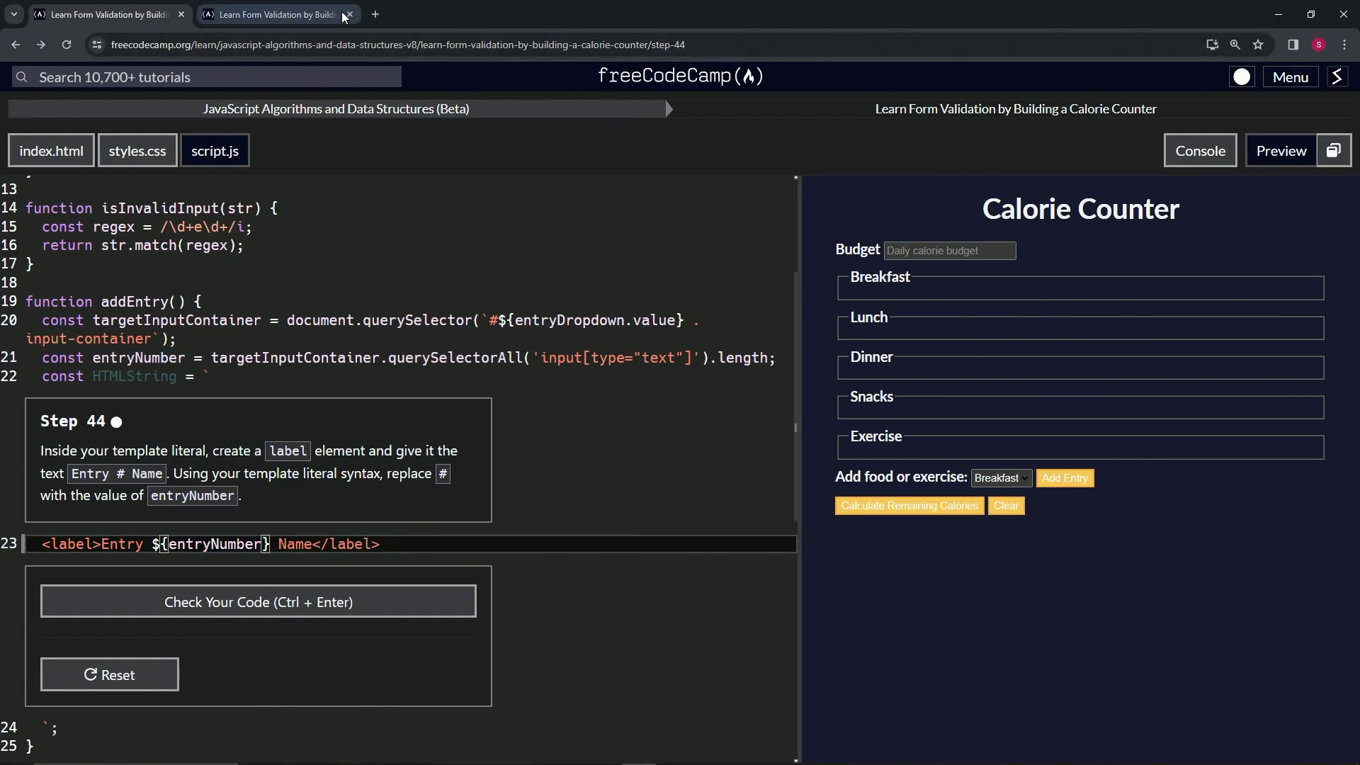
click(274, 14)
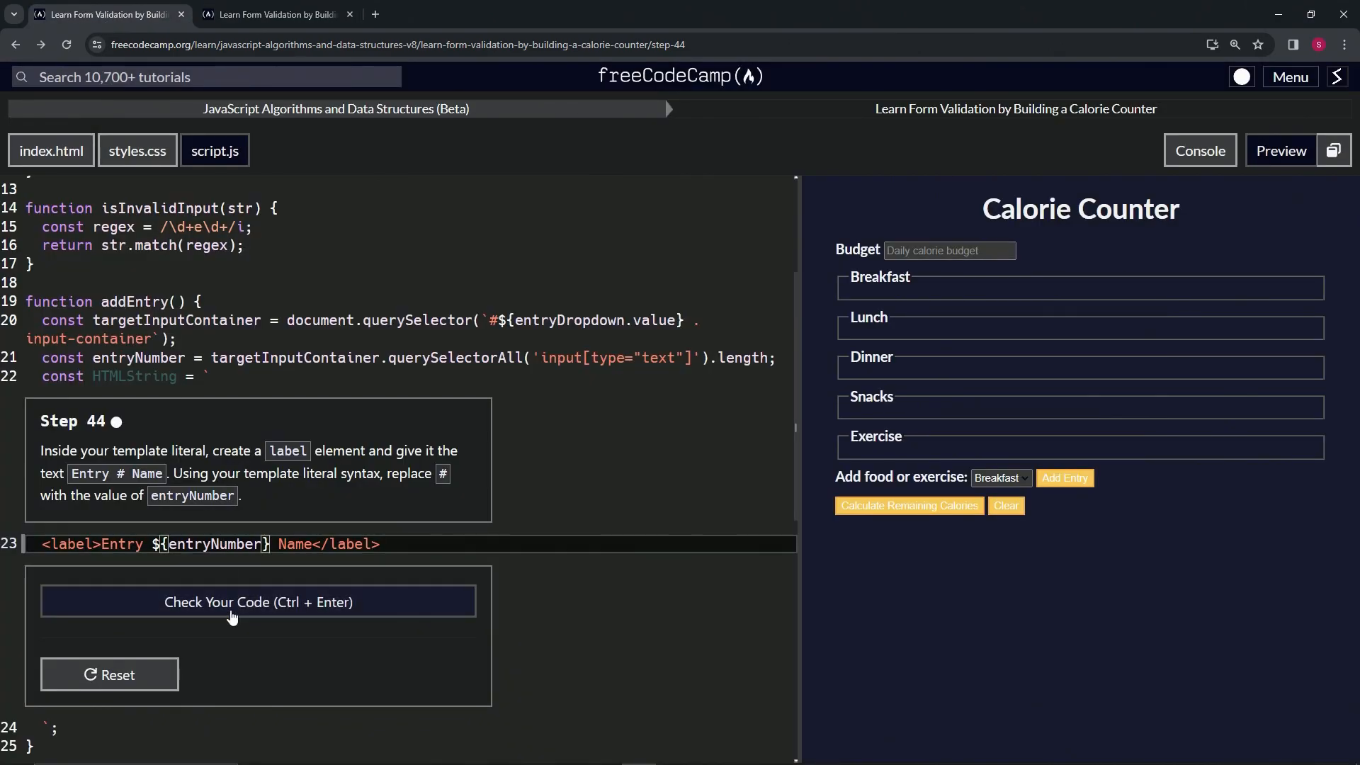
Check the Step 44 code, submit it and advance to Step 45
click(258, 601)
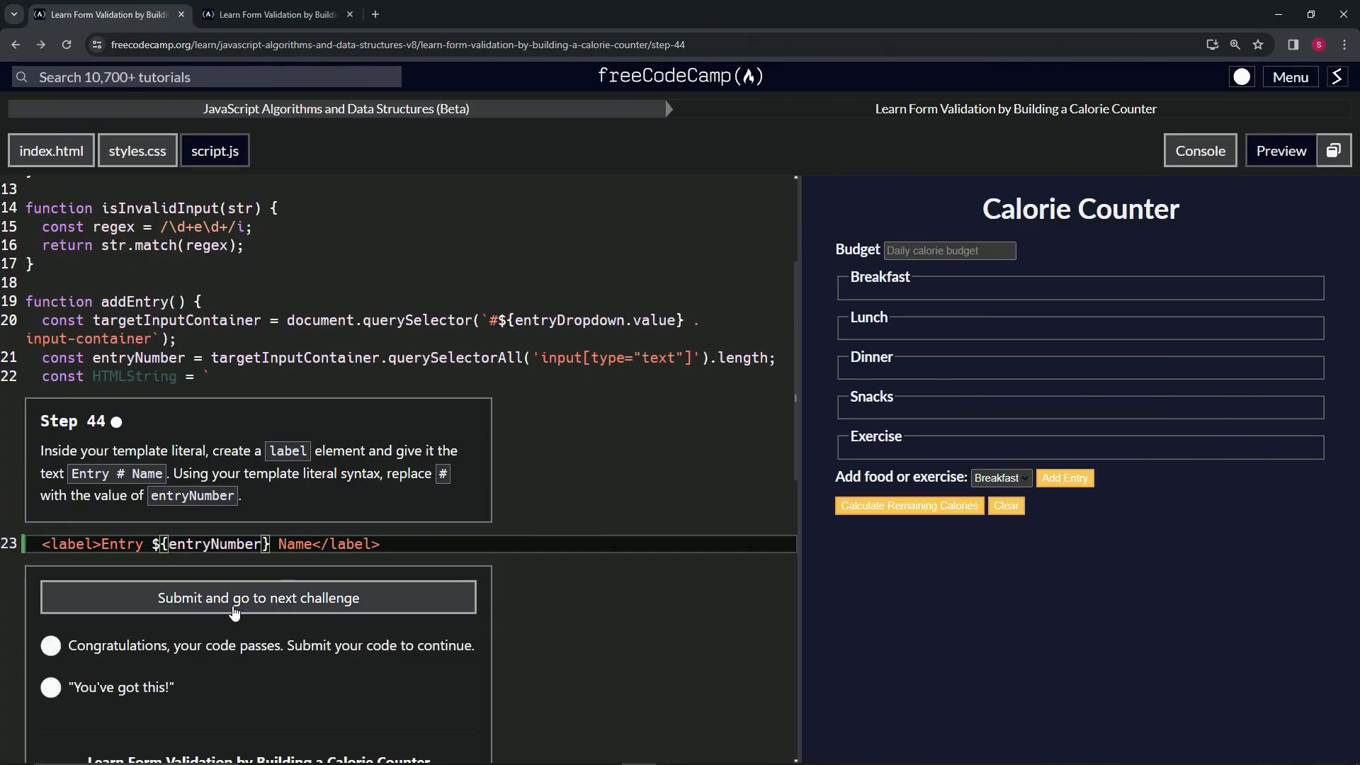
click(258, 597)
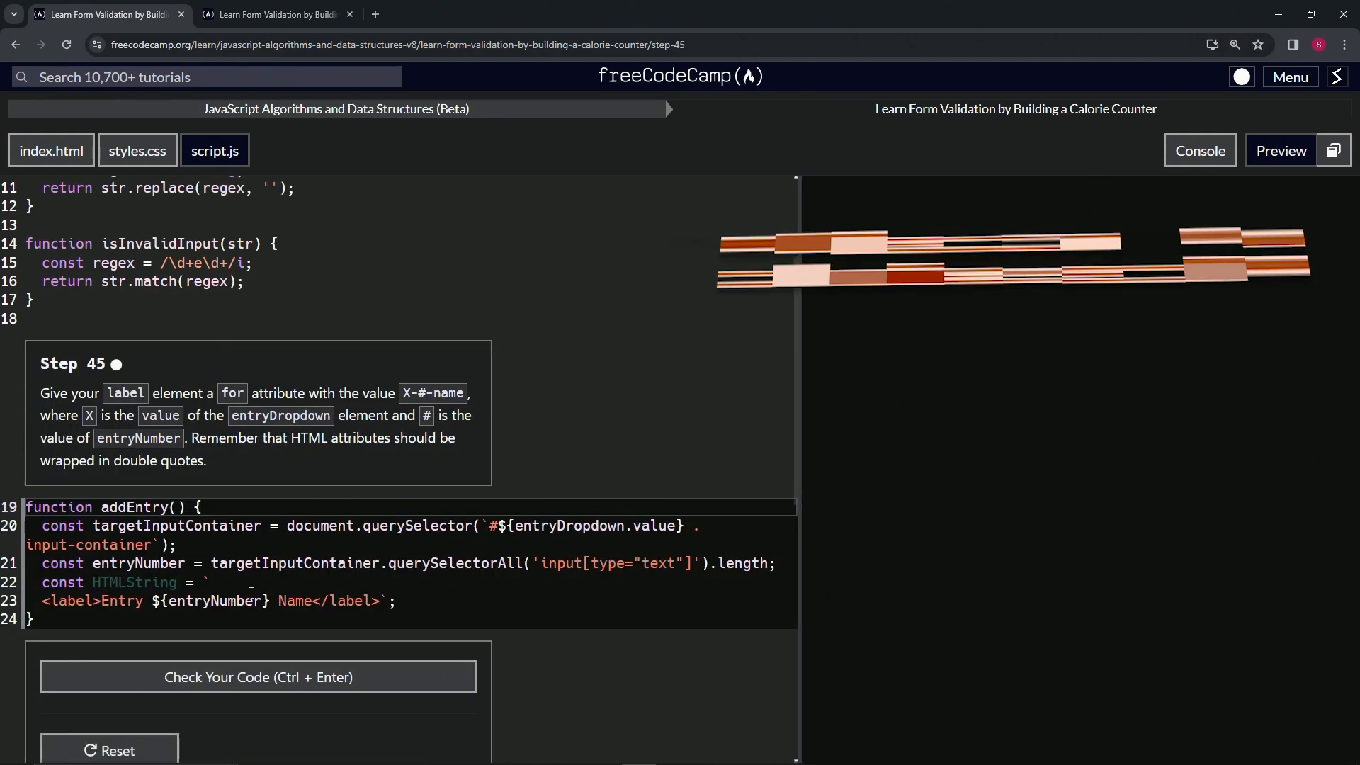